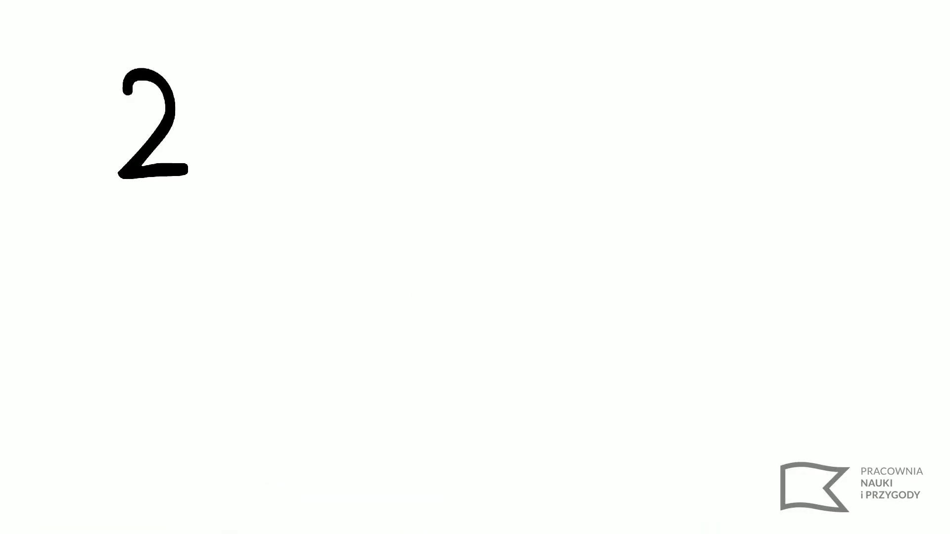
{"action": "left_click_drag", "start_coordinate": [301, 190], "coordinate": [796, 189]}
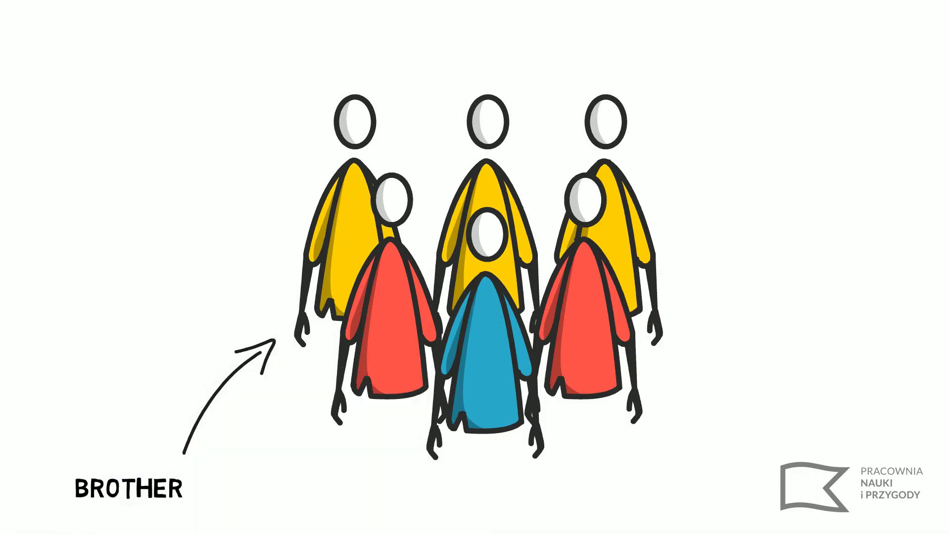
{"action": "type", "text": "FRIE"}
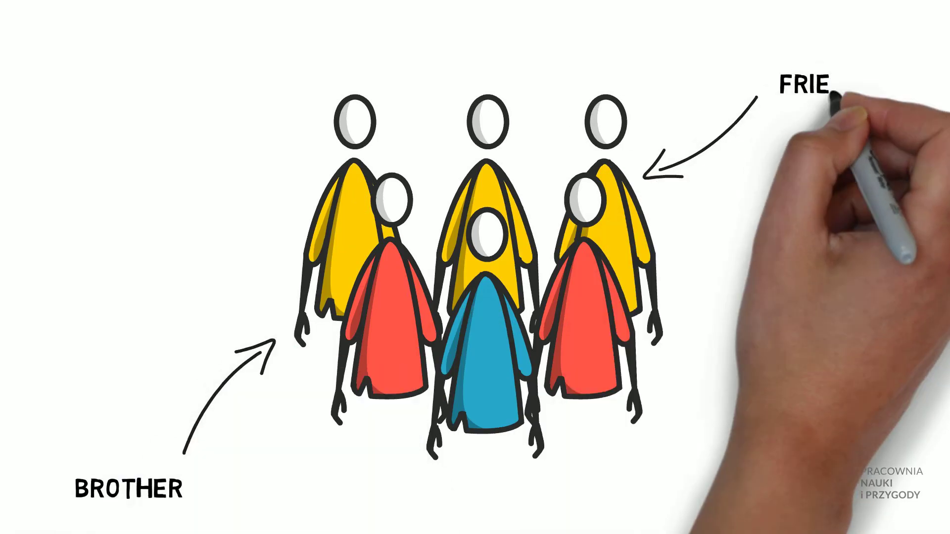